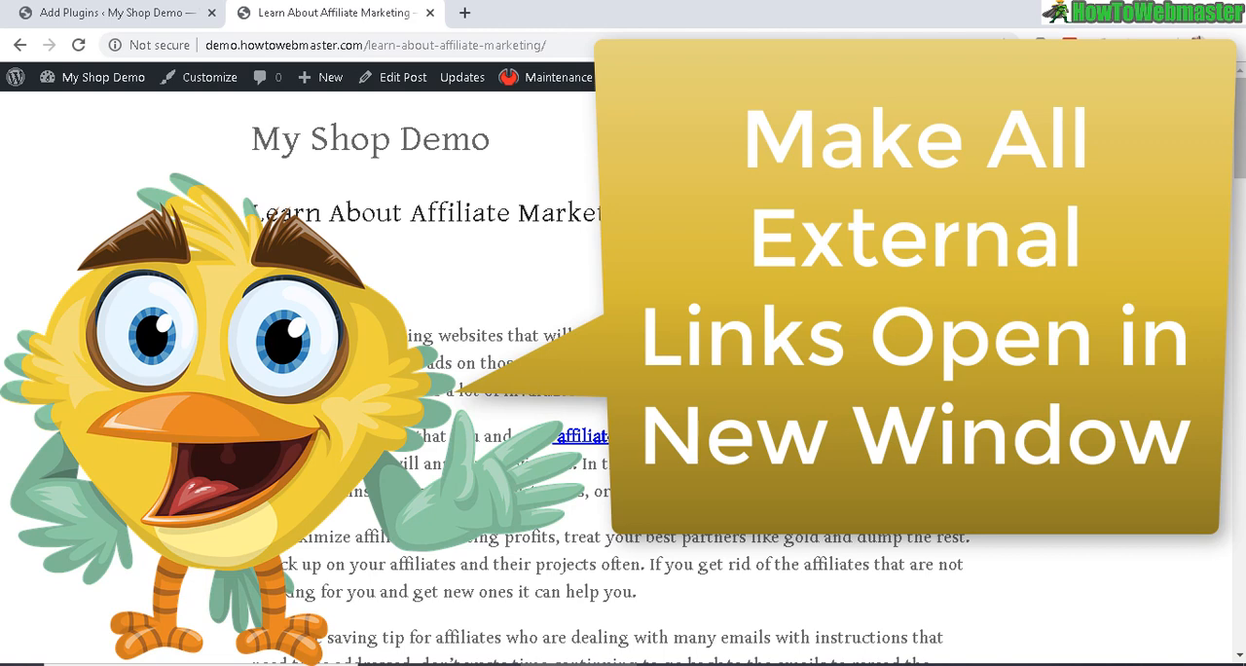
{"action": "mouse_move", "coordinate": [579, 525]}
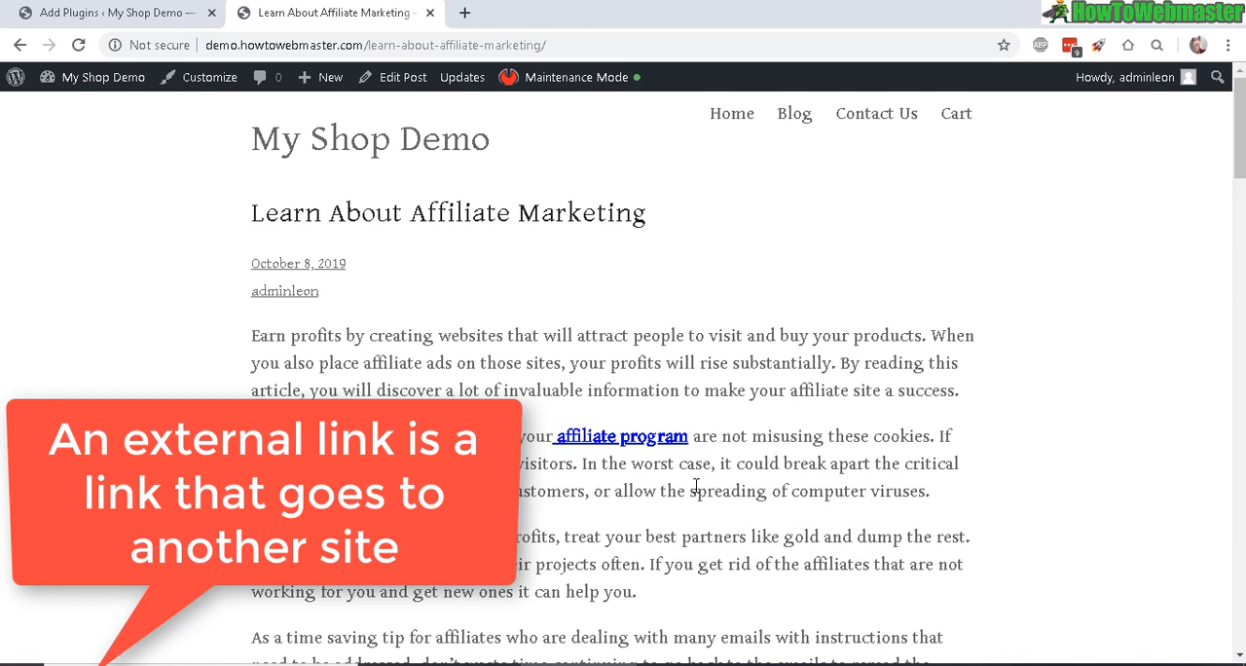
{"action": "mouse_move", "coordinate": [448, 354]}
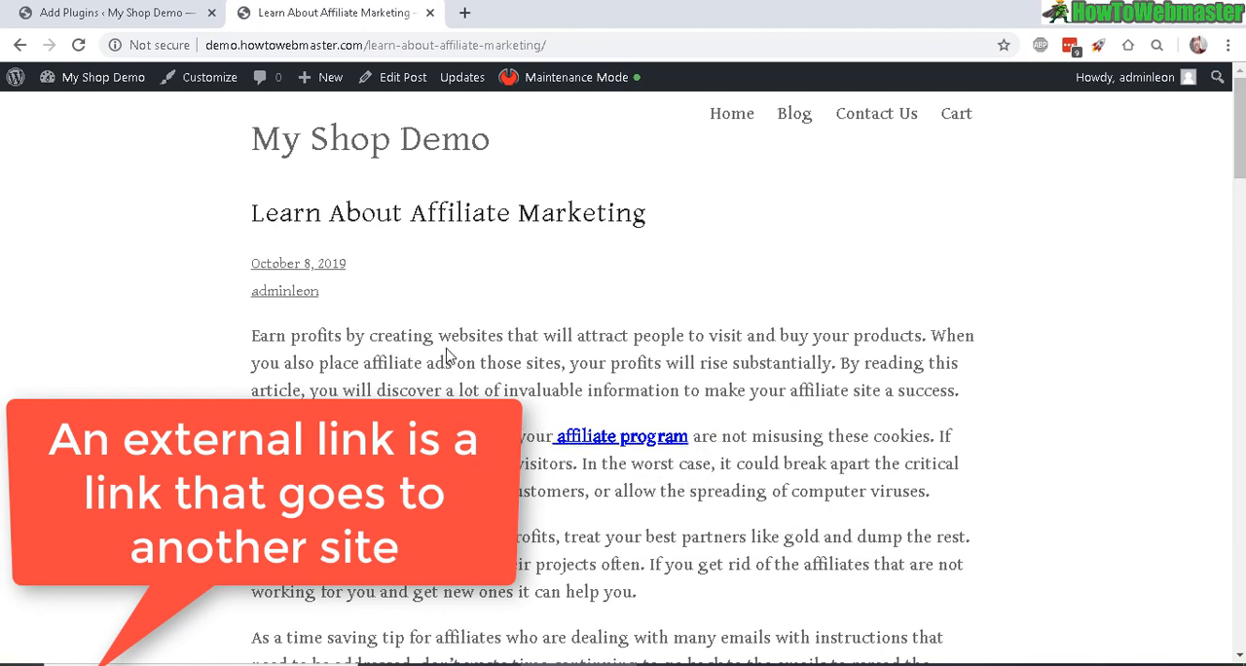
- Activate the External Links – nofollow, noopener & new window plugin from the search results
{"action": "scroll", "scroll_direction": "down", "scroll_amount": 3}
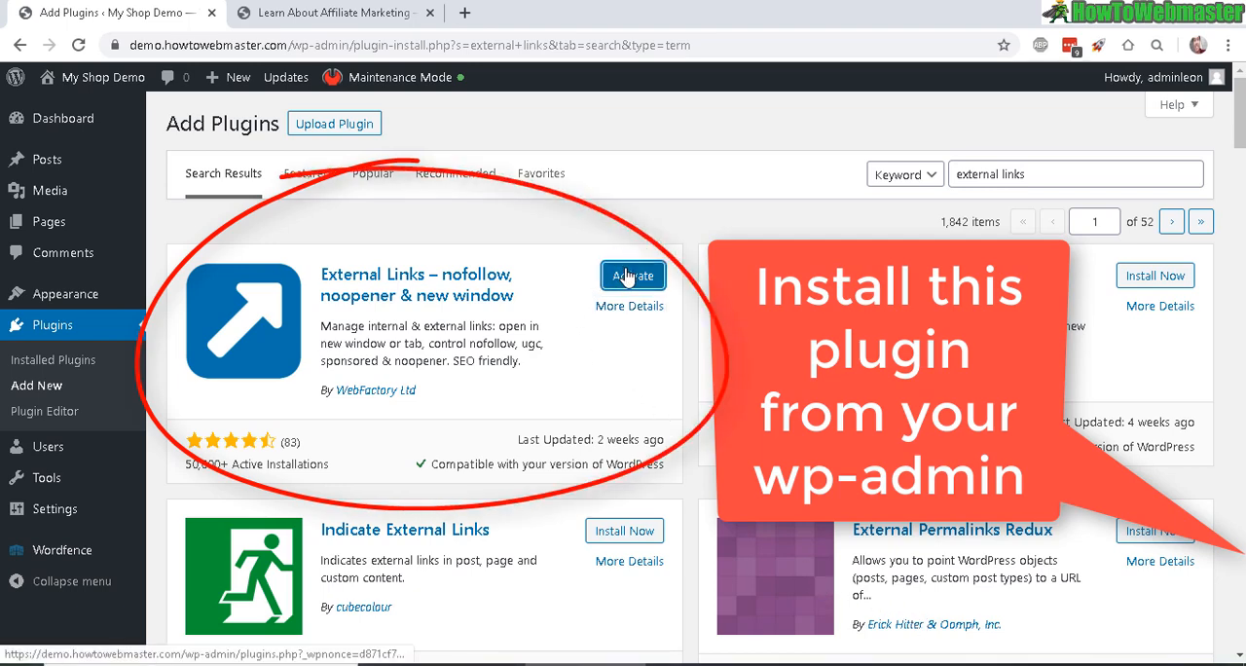
{"action": "left_click", "coordinate": [630, 276]}
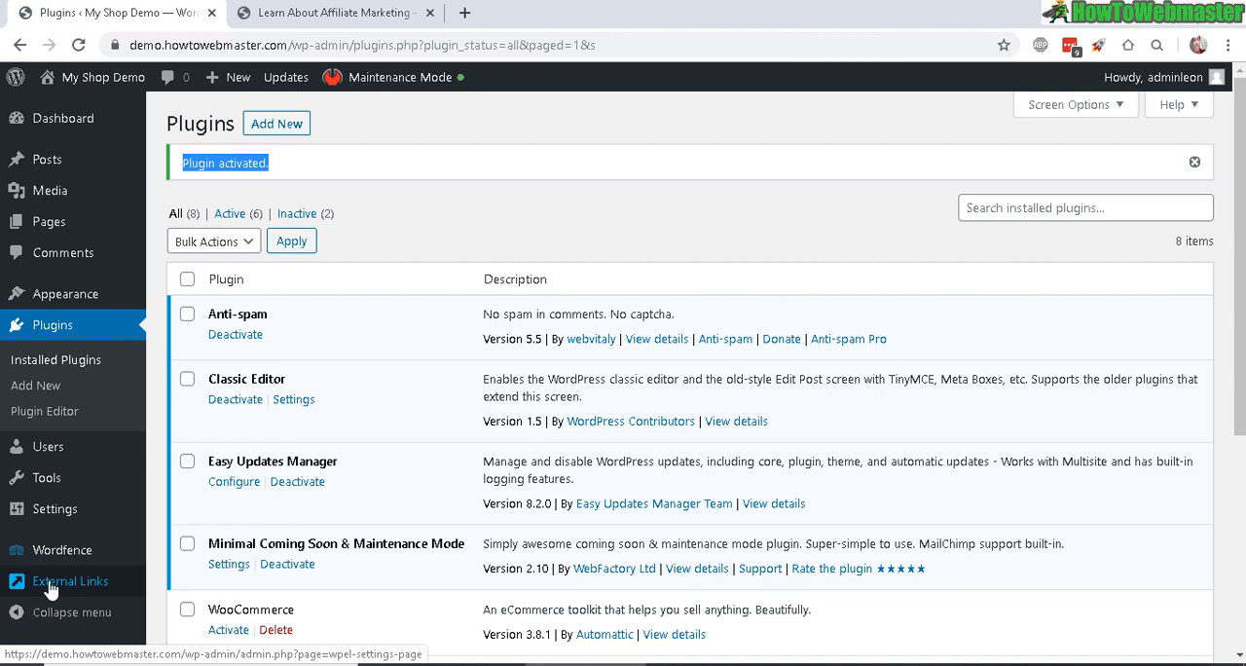
- In External Links settings, set links to open each in a separate new tab, overwriting existing values
{"action": "left_click", "coordinate": [70, 580]}
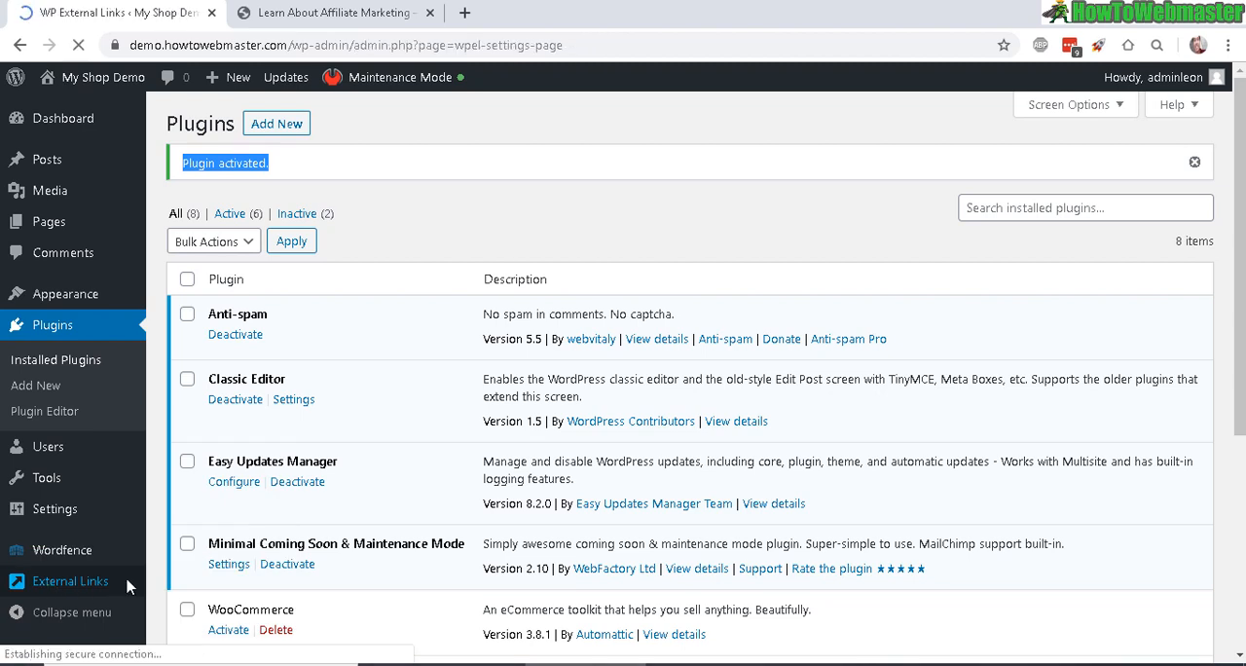
{"action": "left_click", "coordinate": [70, 580]}
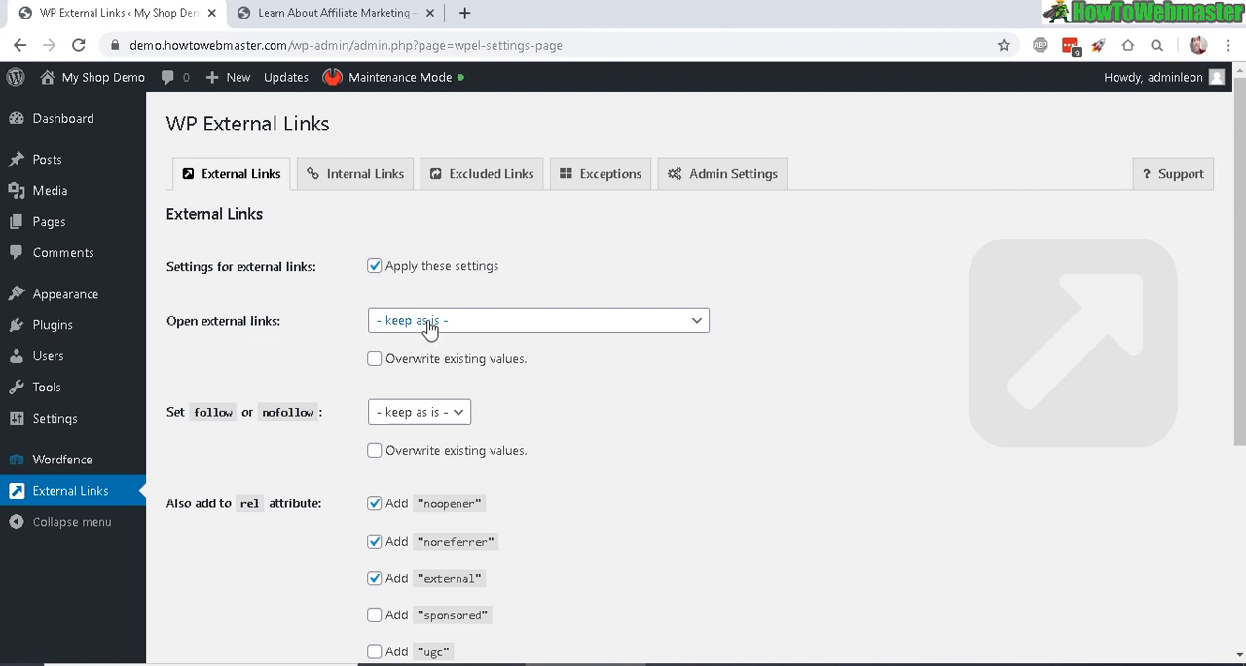
{"action": "left_click", "coordinate": [537, 319]}
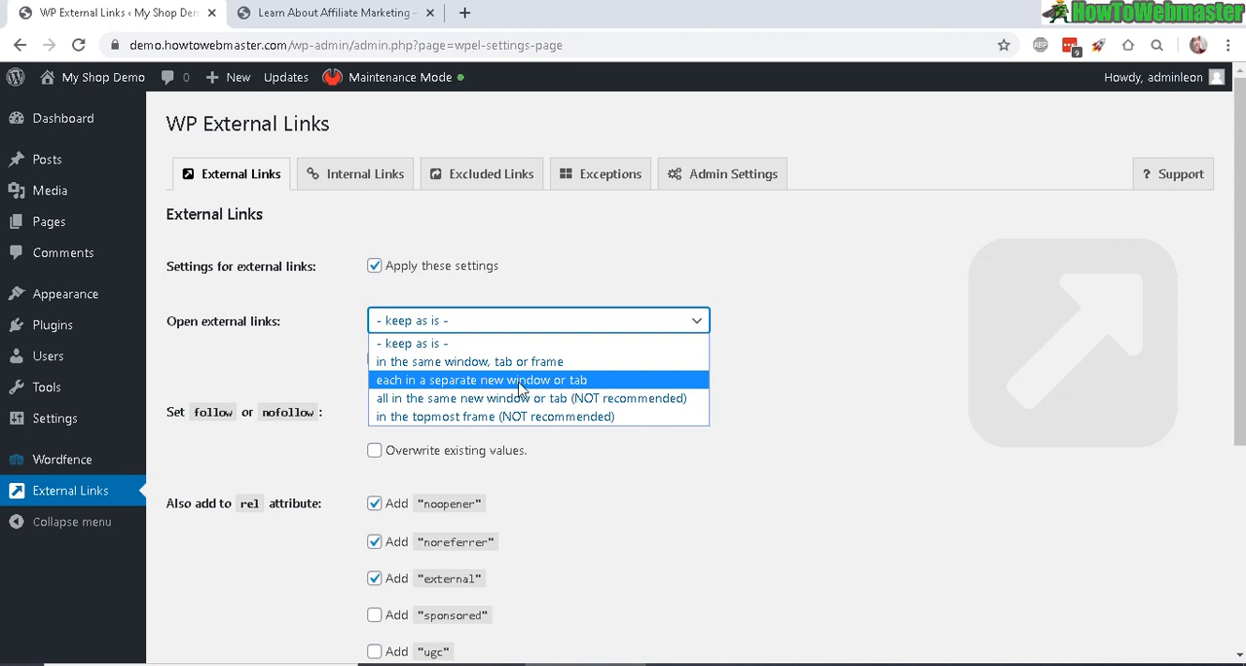
{"action": "left_click", "coordinate": [479, 380]}
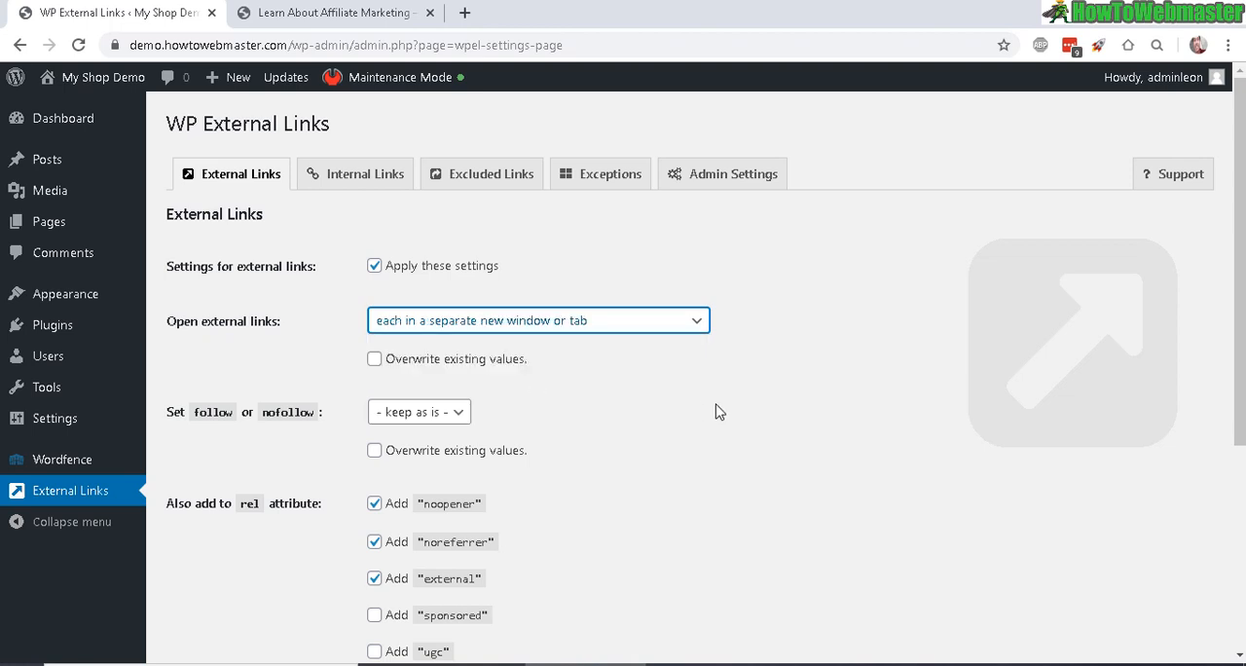
{"action": "mouse_move", "coordinate": [724, 407]}
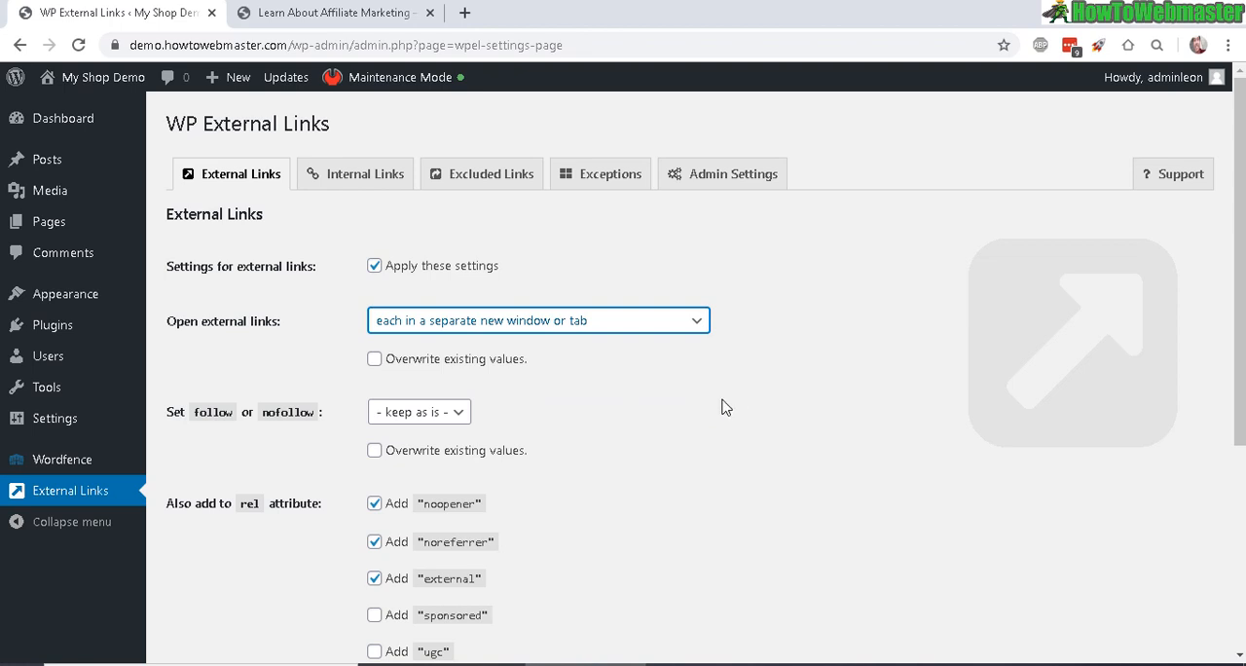
{"action": "mouse_move", "coordinate": [557, 395]}
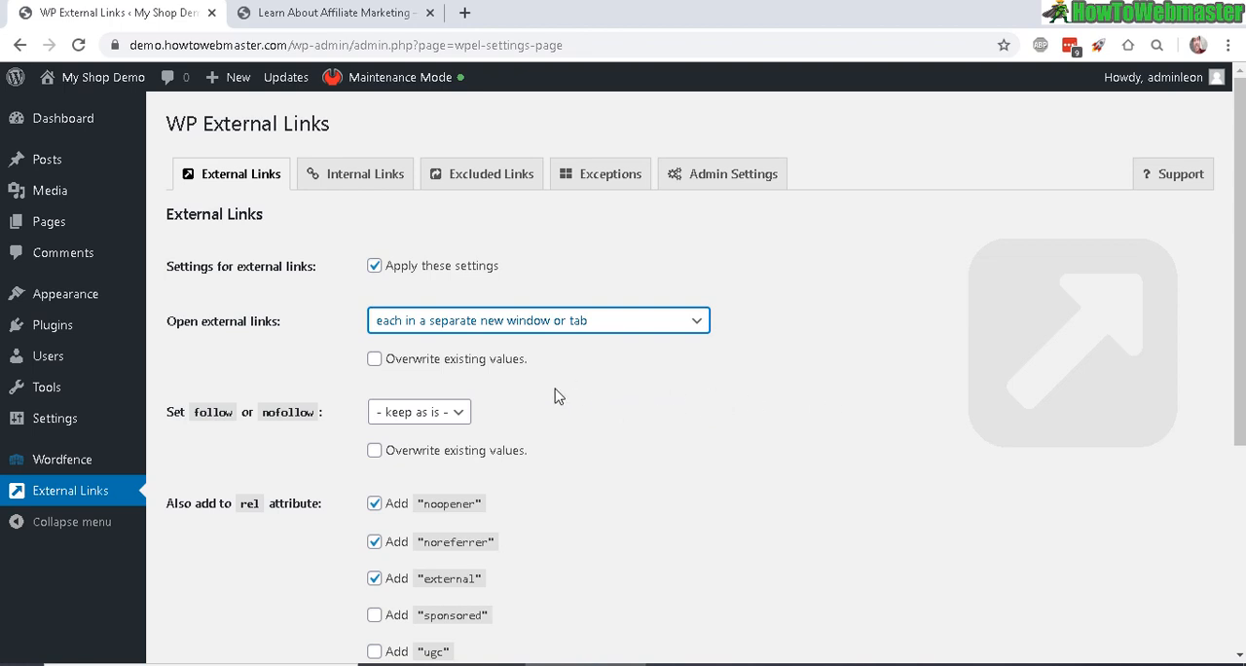
{"action": "mouse_move", "coordinate": [329, 392]}
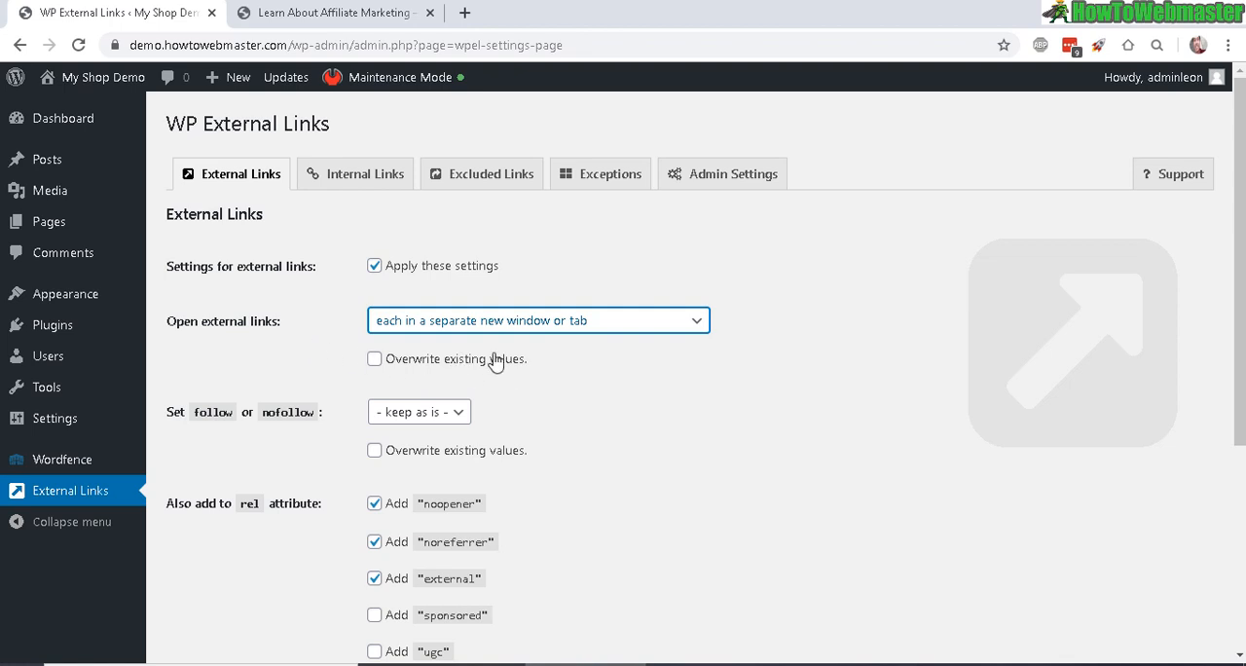
{"action": "mouse_move", "coordinate": [522, 360]}
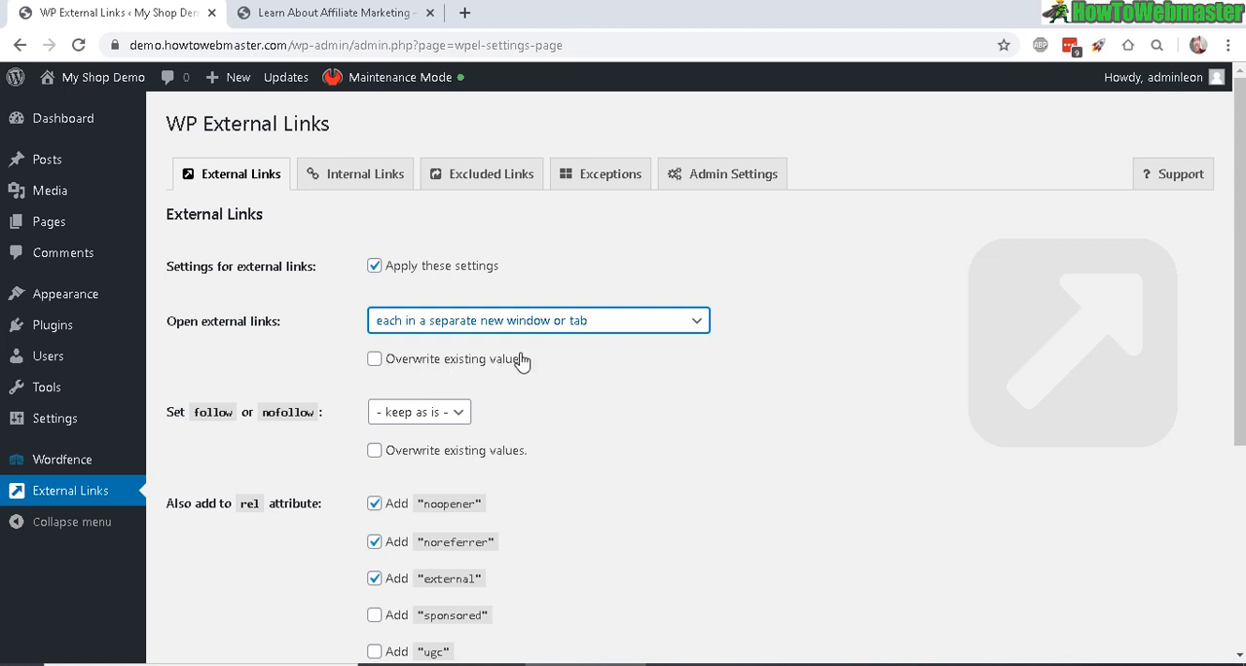
{"action": "left_click", "coordinate": [374, 358]}
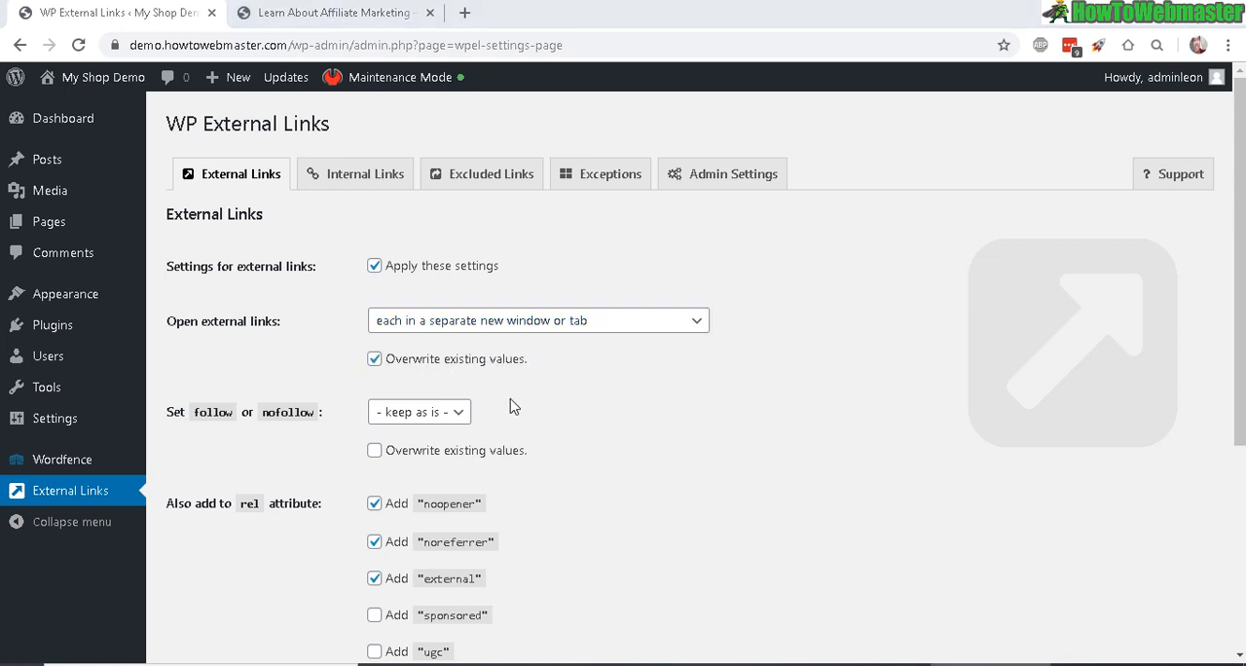
{"action": "mouse_move", "coordinate": [574, 405]}
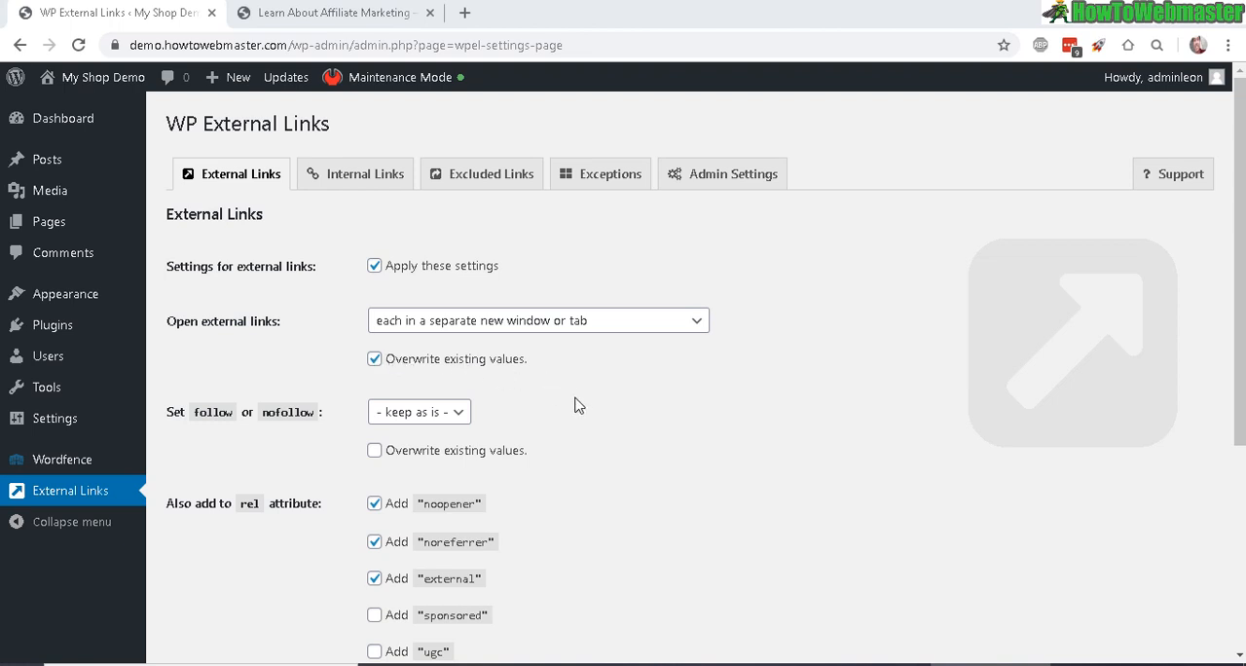
{"action": "mouse_move", "coordinate": [475, 378]}
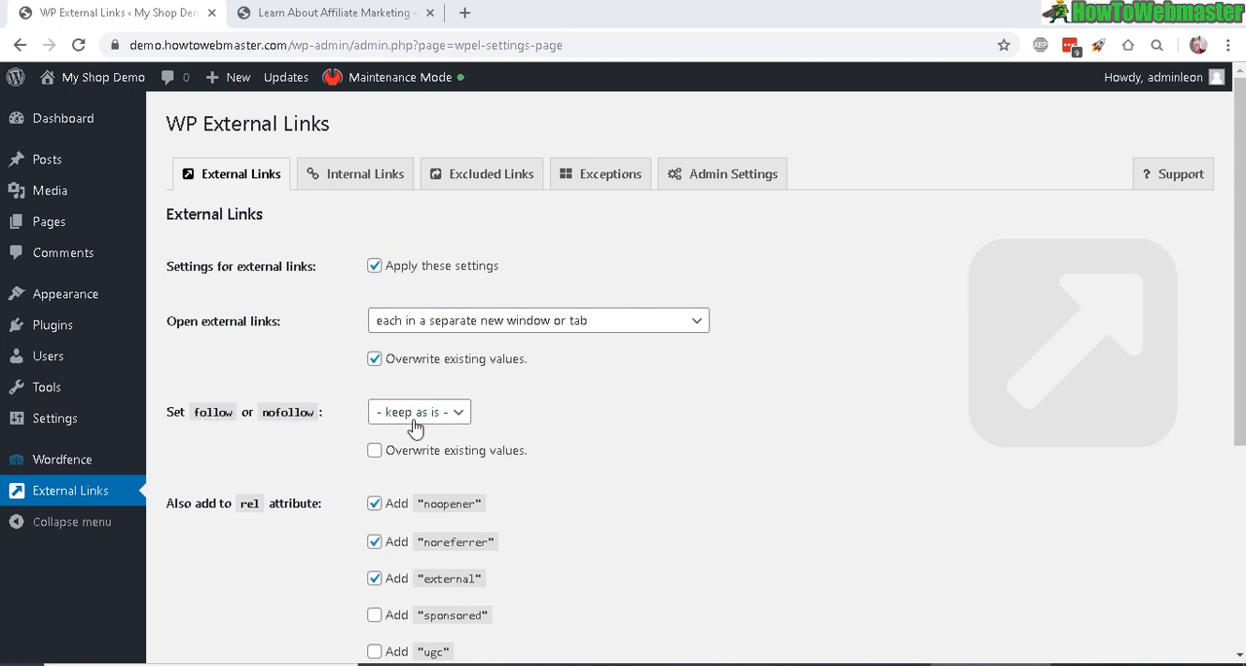
- Set external links to nofollow and tick Overwrite existing values for it
{"action": "left_click", "coordinate": [418, 410]}
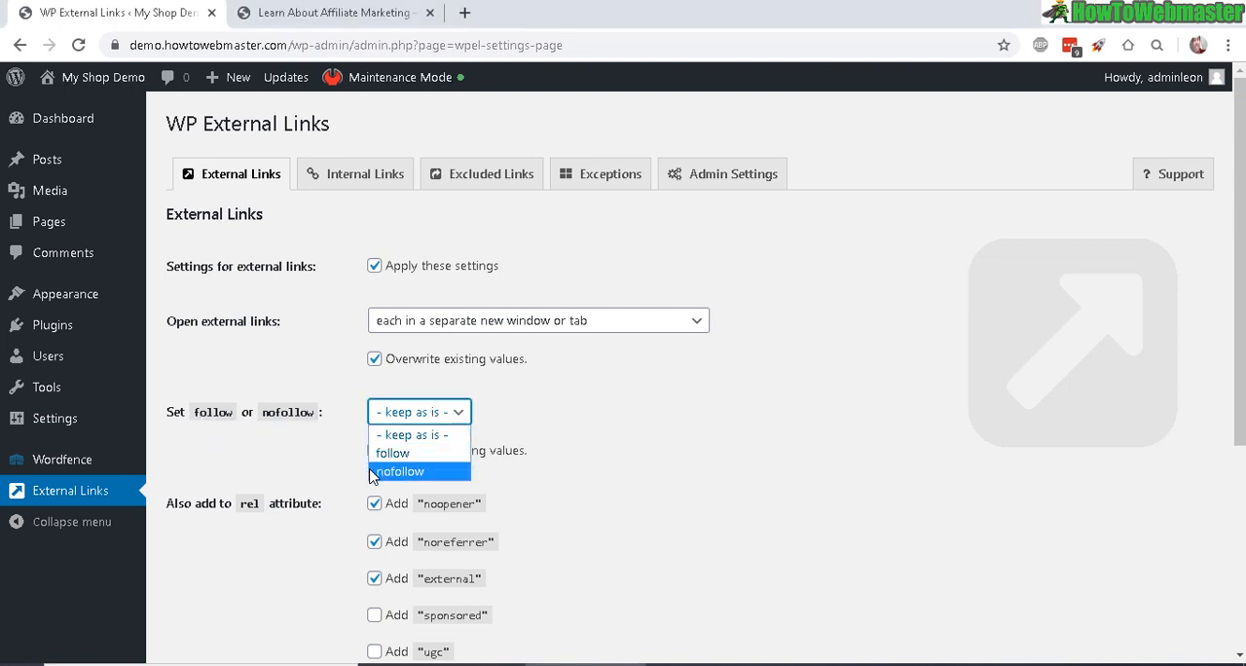
{"action": "left_click", "coordinate": [399, 471]}
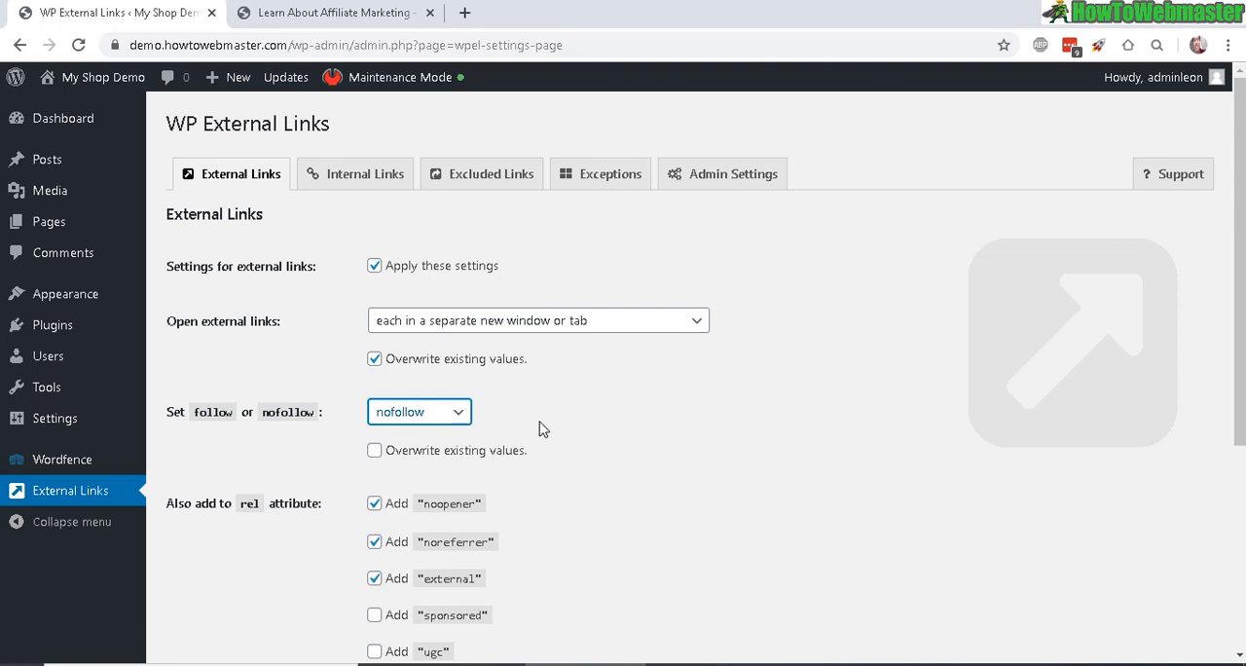
{"action": "mouse_move", "coordinate": [537, 438]}
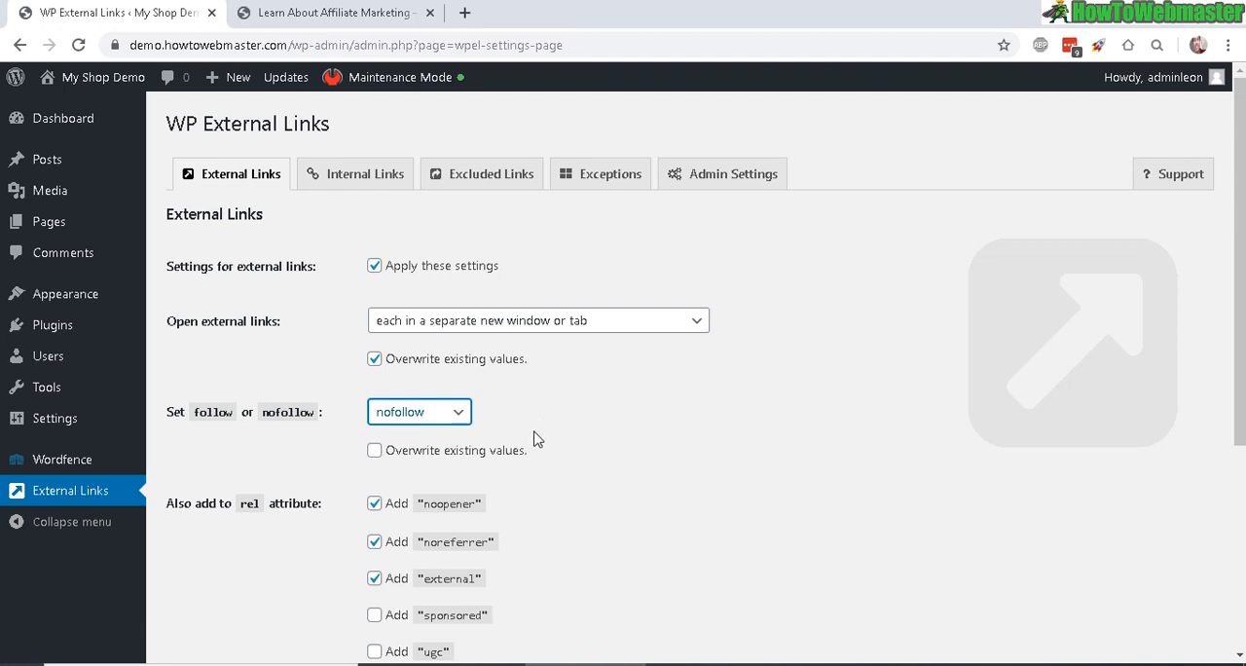
{"action": "mouse_move", "coordinate": [584, 430]}
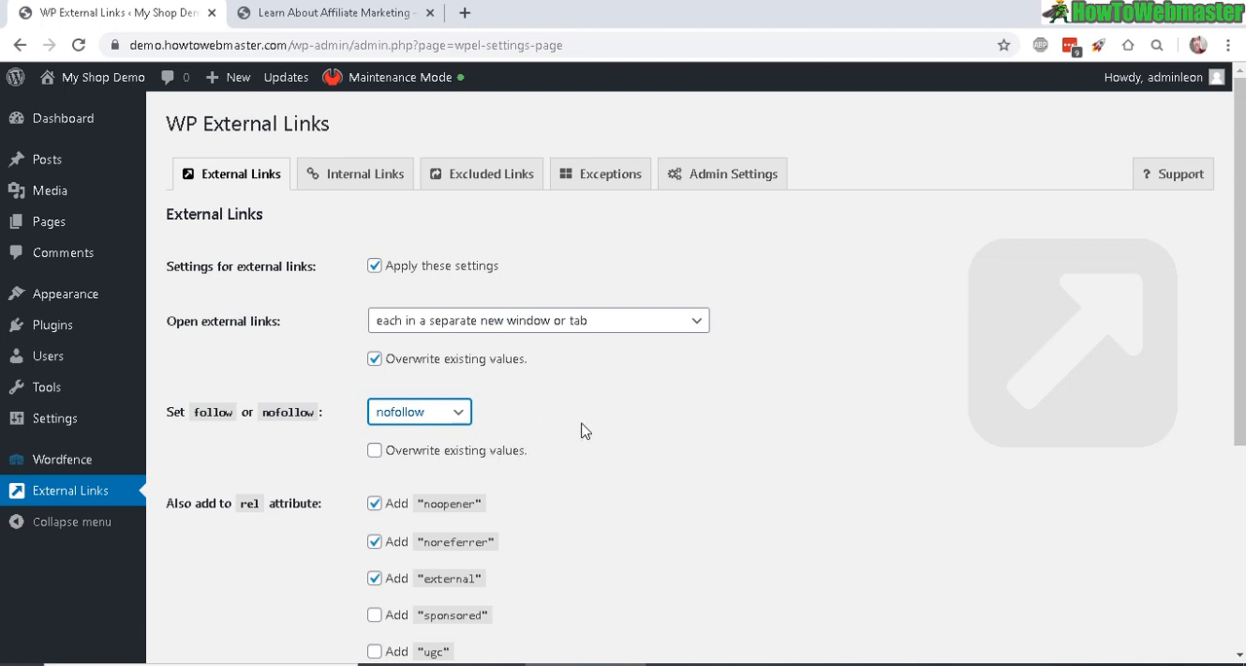
{"action": "scroll", "scroll_direction": "down", "scroll_amount": 3}
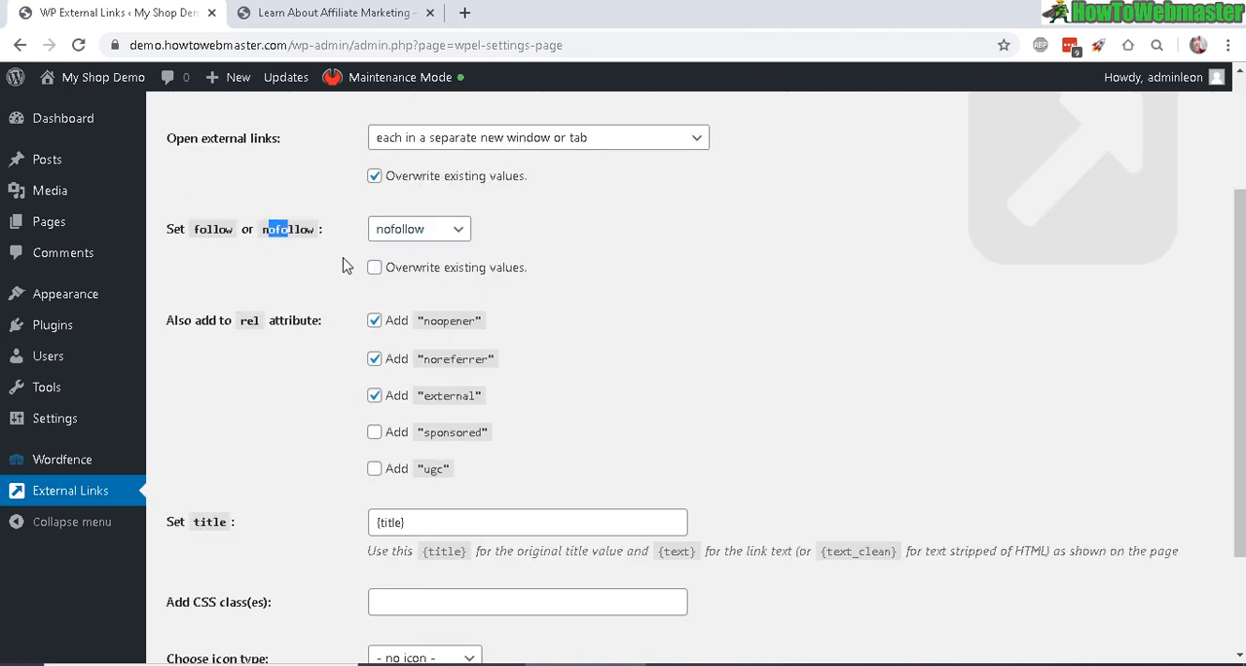
{"action": "left_click", "coordinate": [374, 266]}
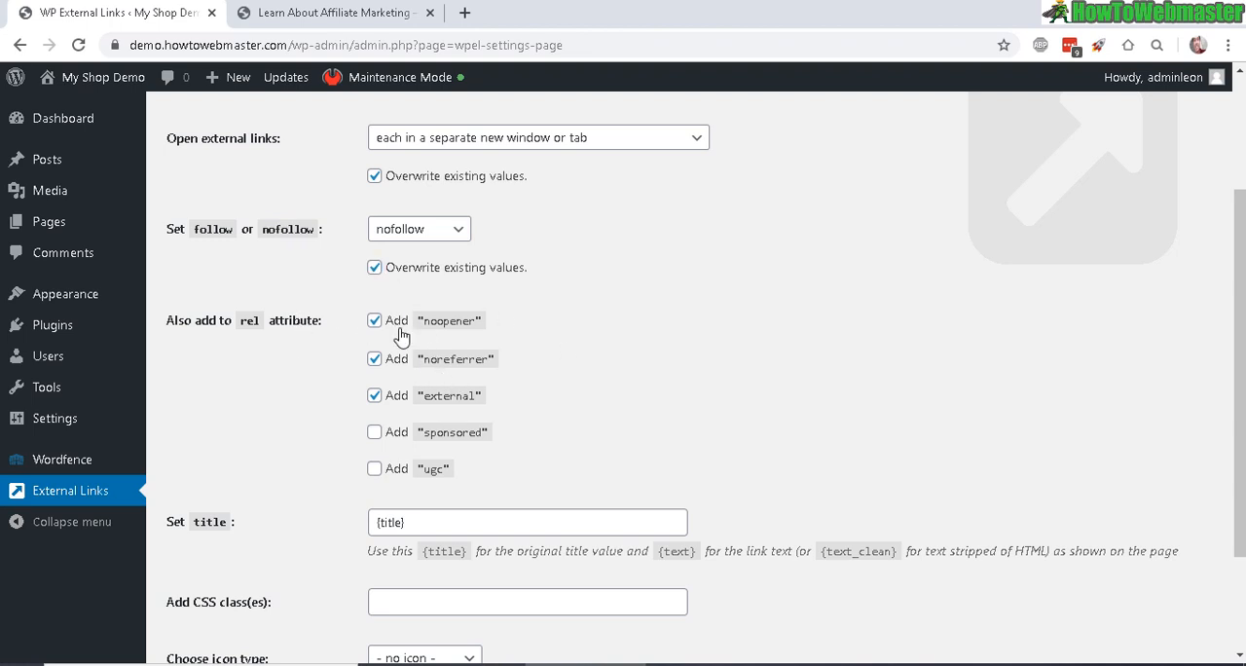
- Save the External Links settings with Save Changes
{"action": "scroll", "scroll_direction": "down", "scroll_amount": 3}
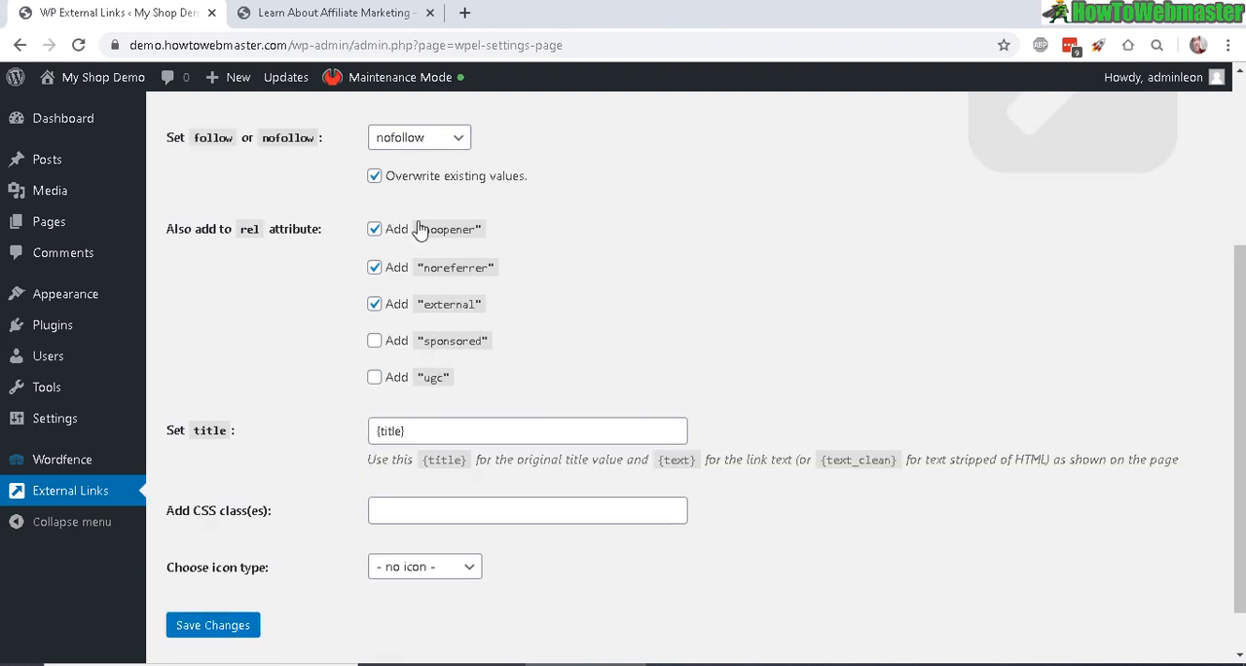
{"action": "scroll", "scroll_direction": "down", "scroll_amount": 3}
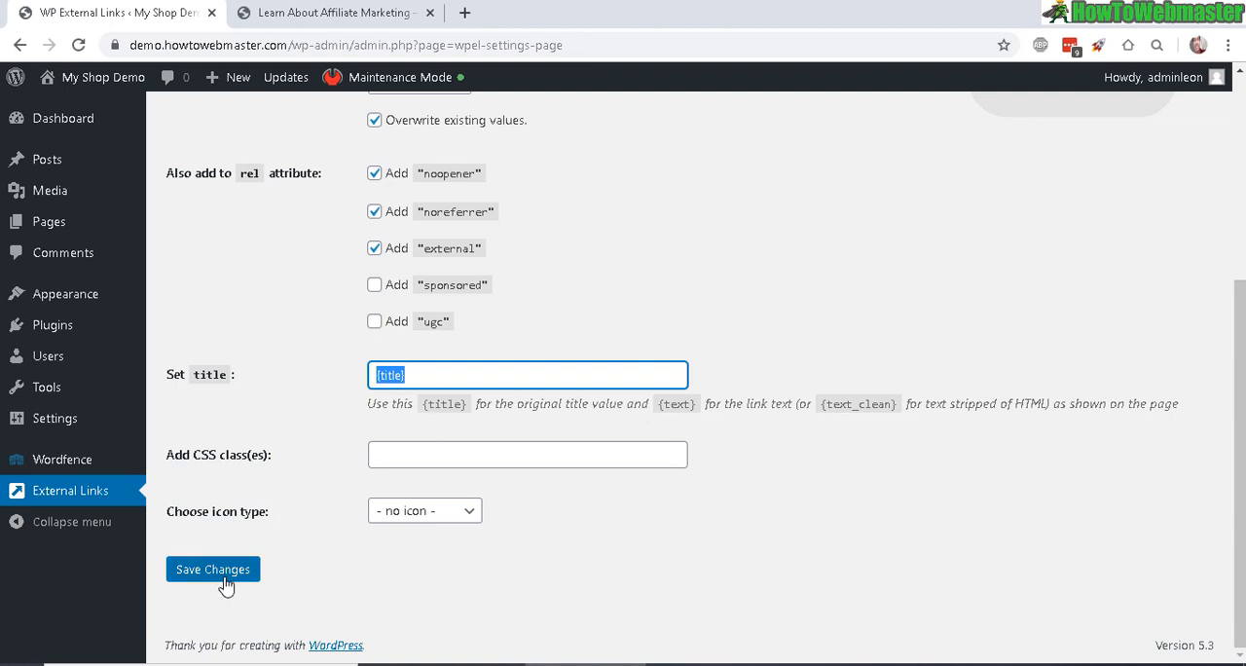
{"action": "left_click", "coordinate": [212, 568]}
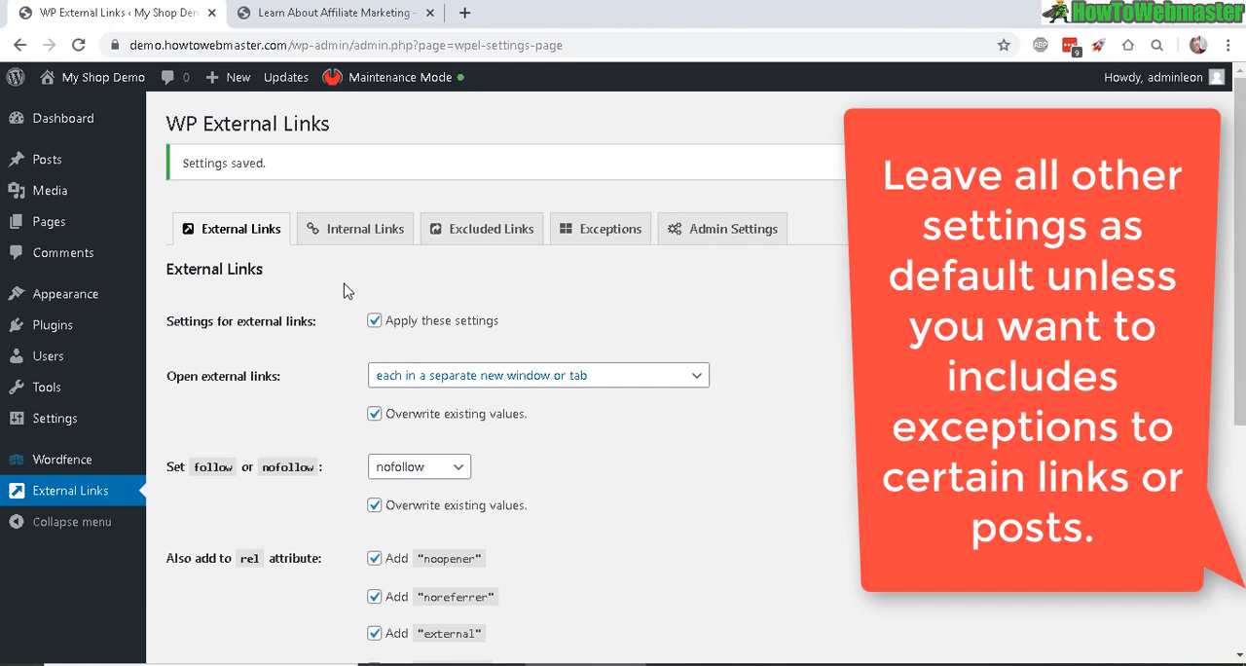
{"action": "left_click", "coordinate": [366, 228]}
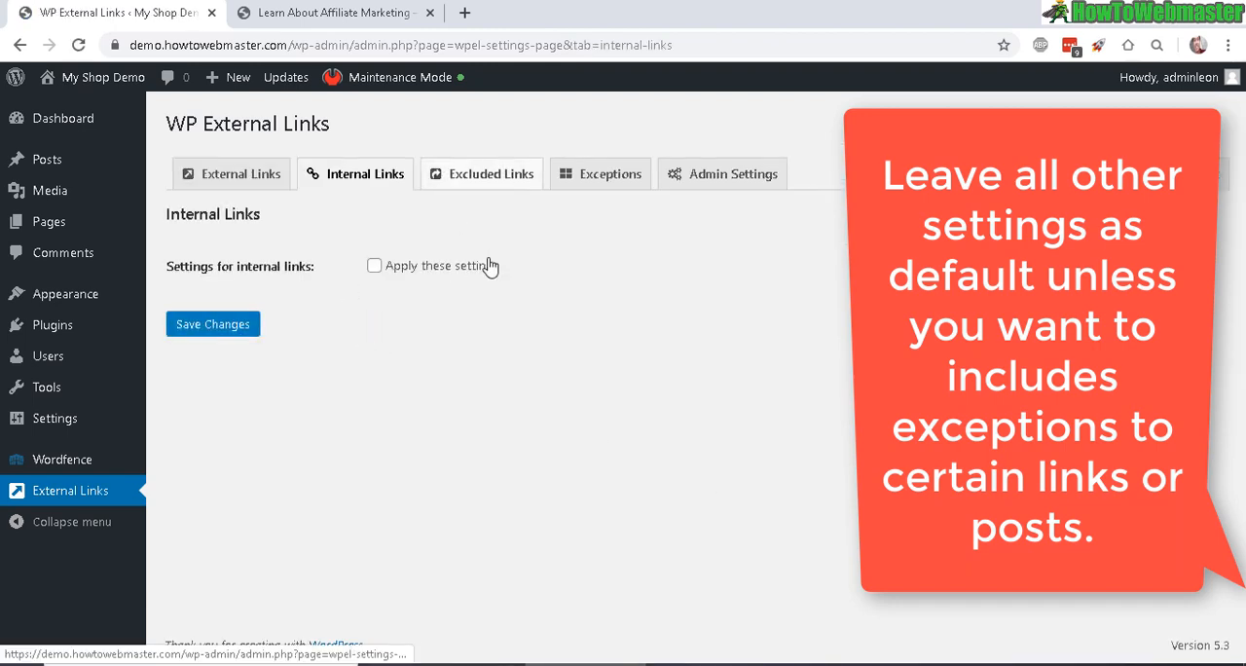
{"action": "left_click", "coordinate": [374, 265]}
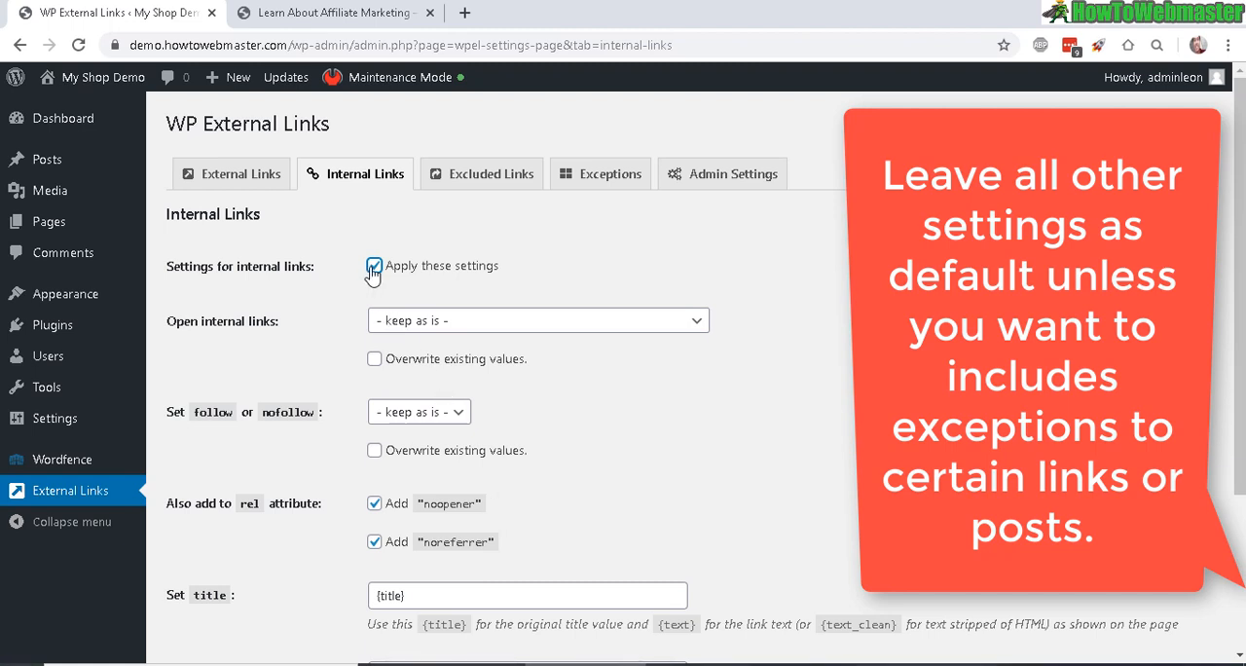
{"action": "left_click", "coordinate": [373, 264]}
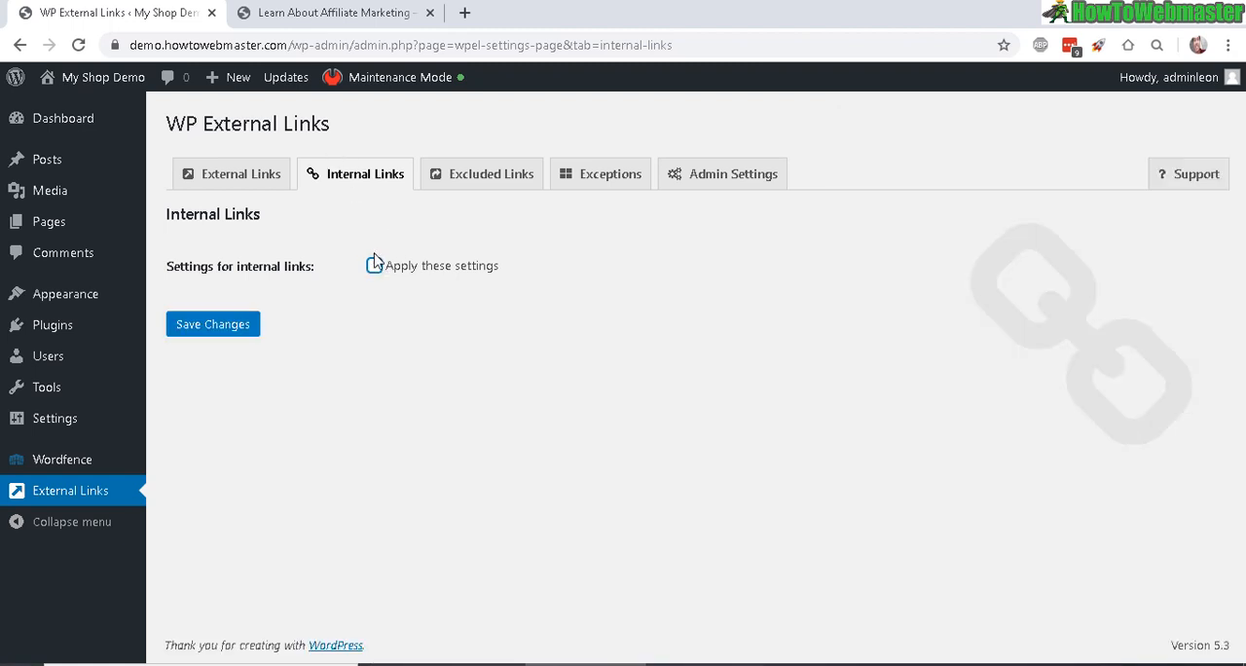
{"action": "left_click", "coordinate": [241, 174]}
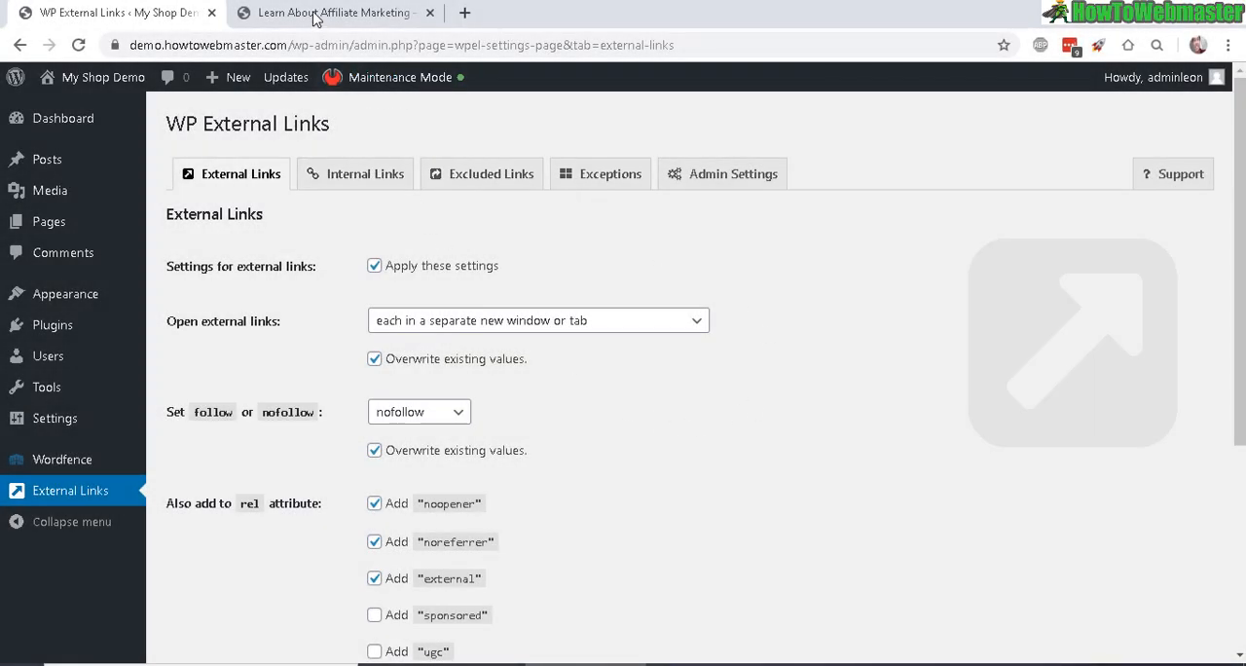
{"action": "left_click", "coordinate": [335, 11]}
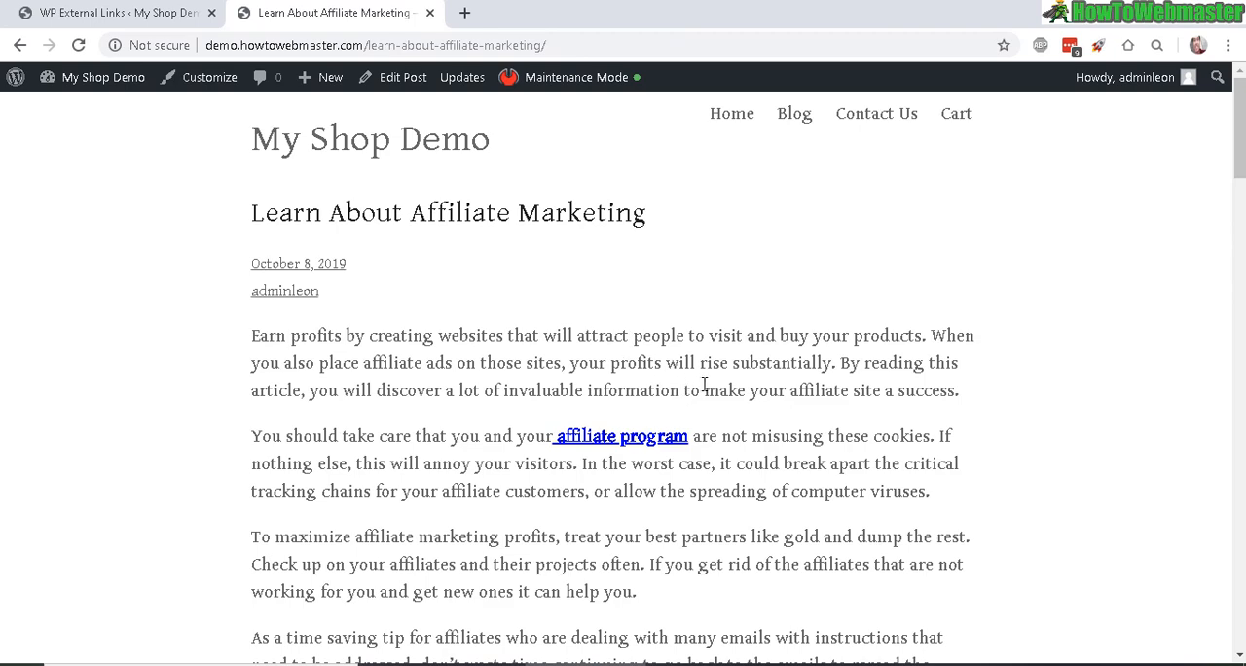
{"action": "left_click", "coordinate": [621, 436]}
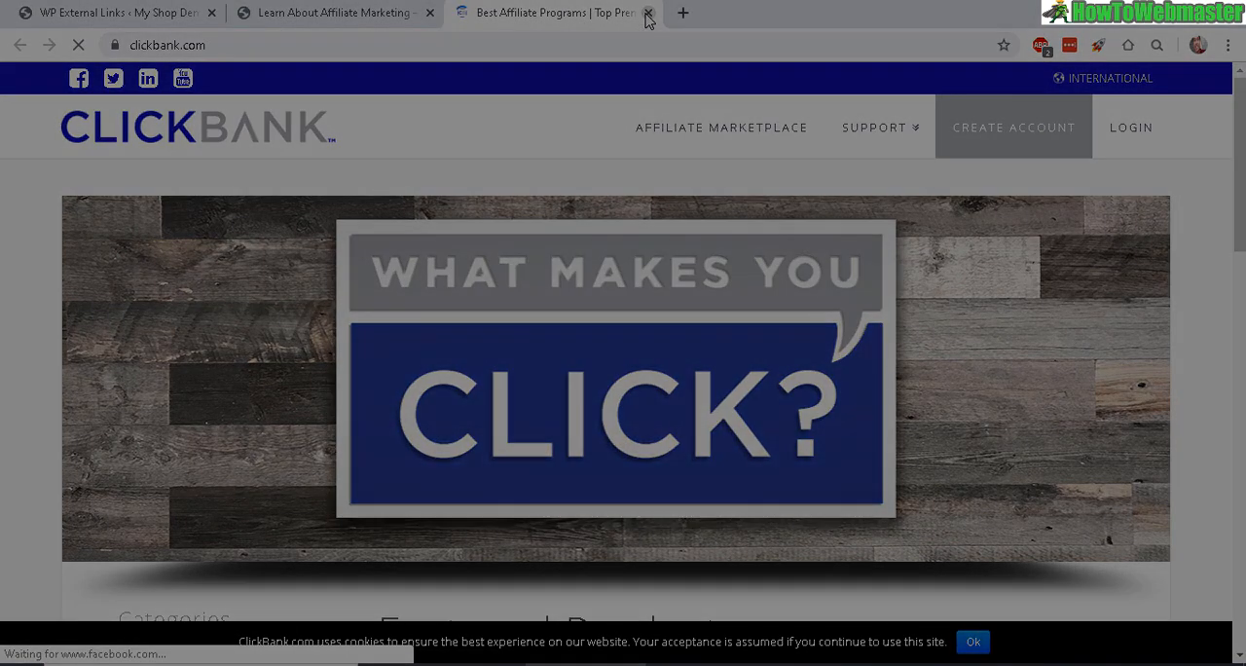
{"action": "left_click", "coordinate": [649, 11]}
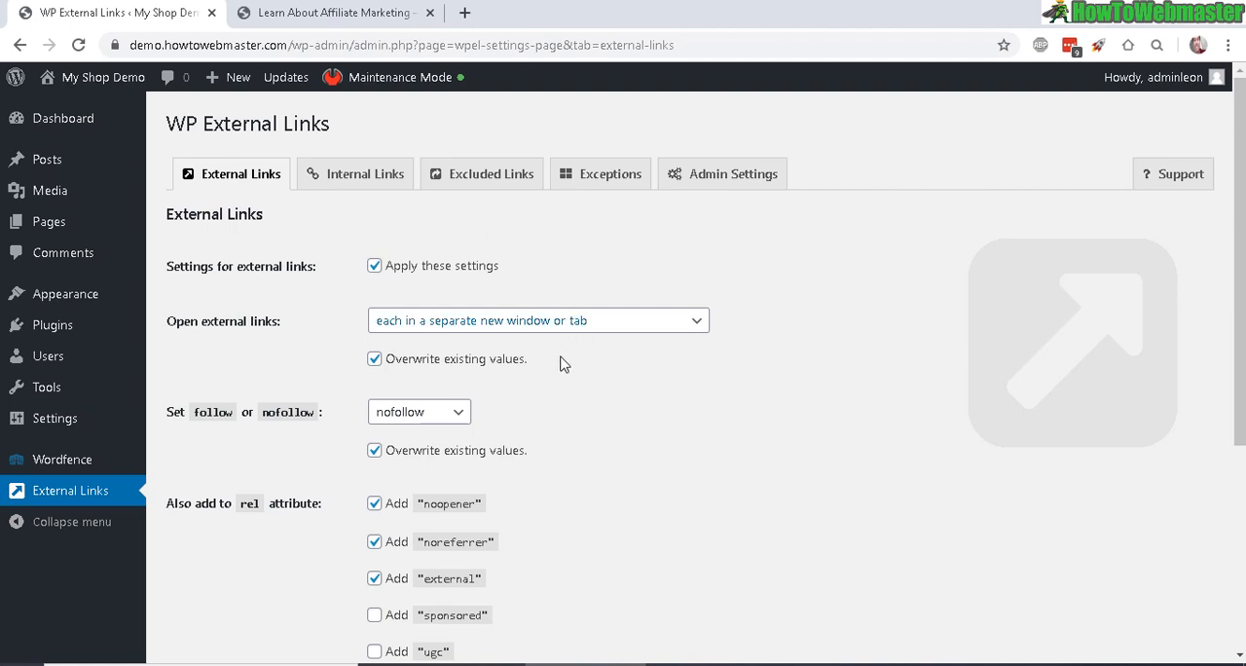